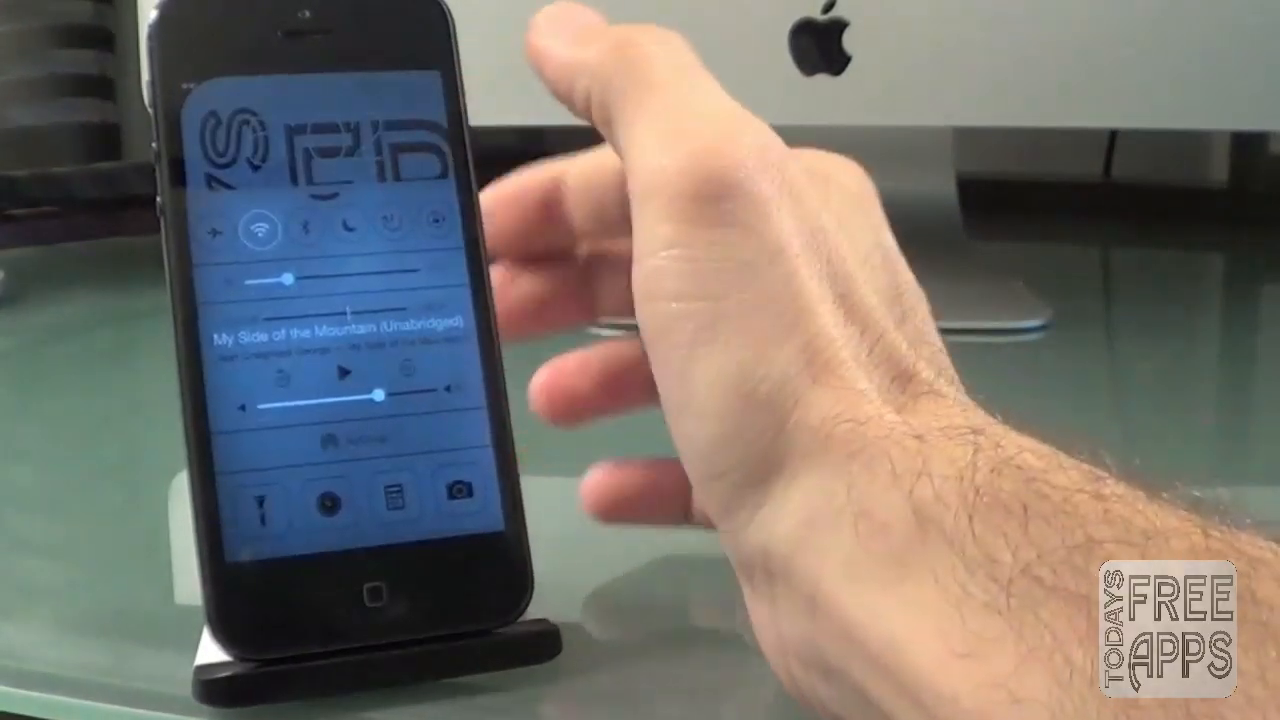
# Turn on Airplane Mode and cancel the 'disable airplane mode' alert in the Messages thread.
pyautogui.click(212, 230)
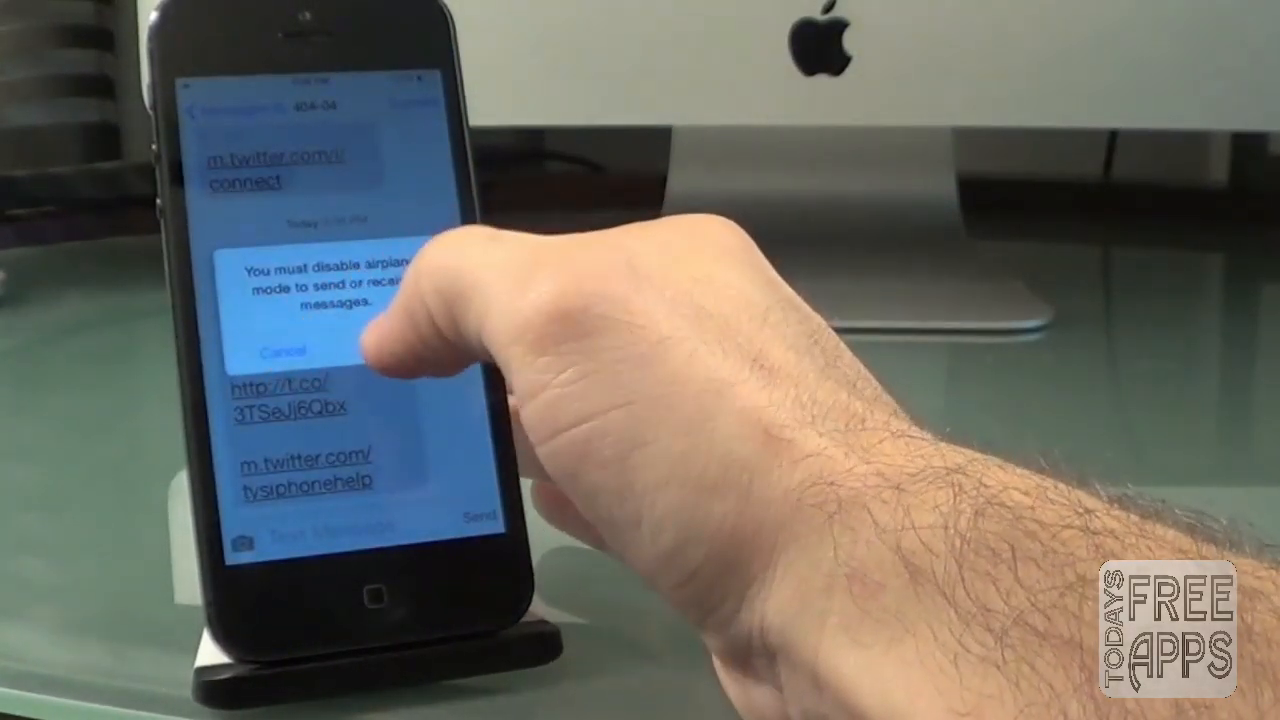
pyautogui.click(282, 352)
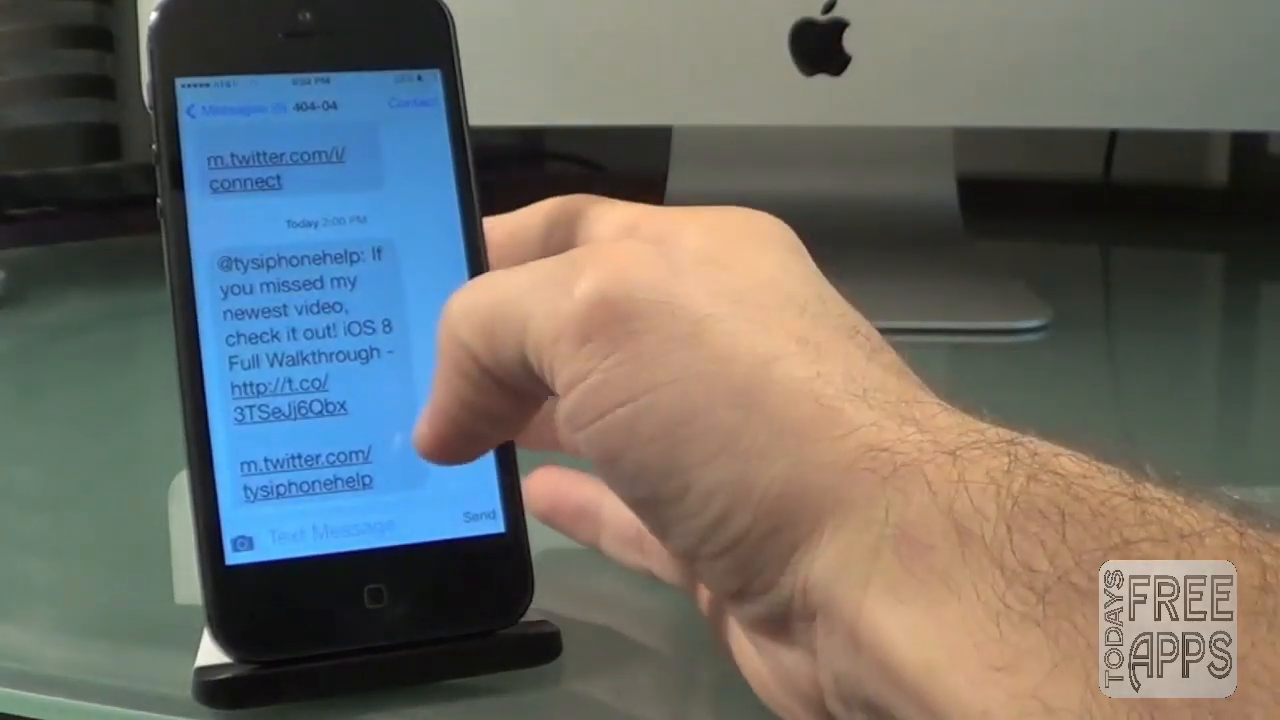